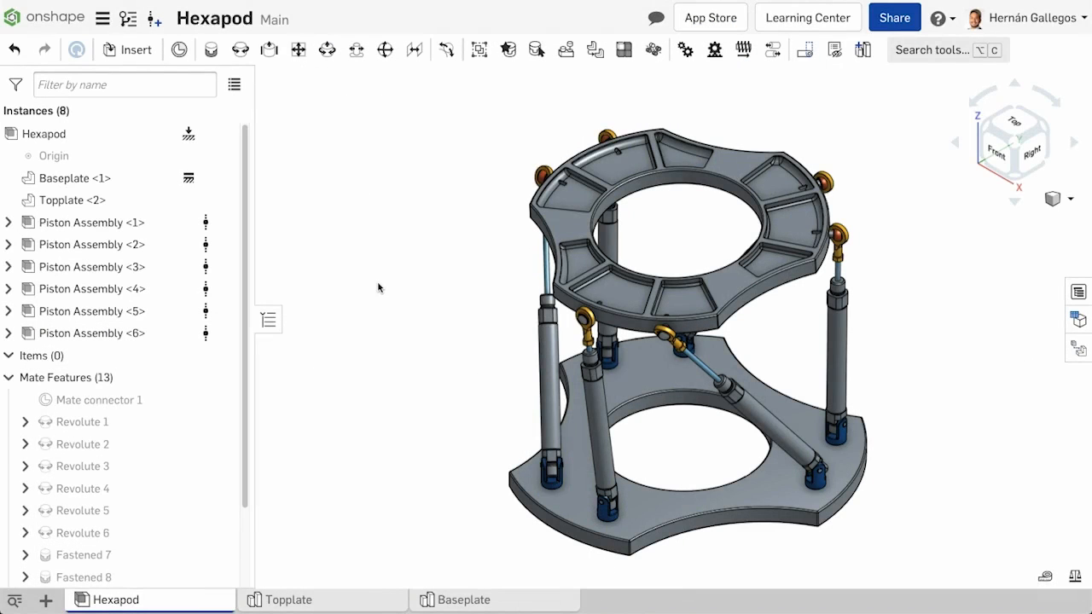
mouse_move(91, 222)
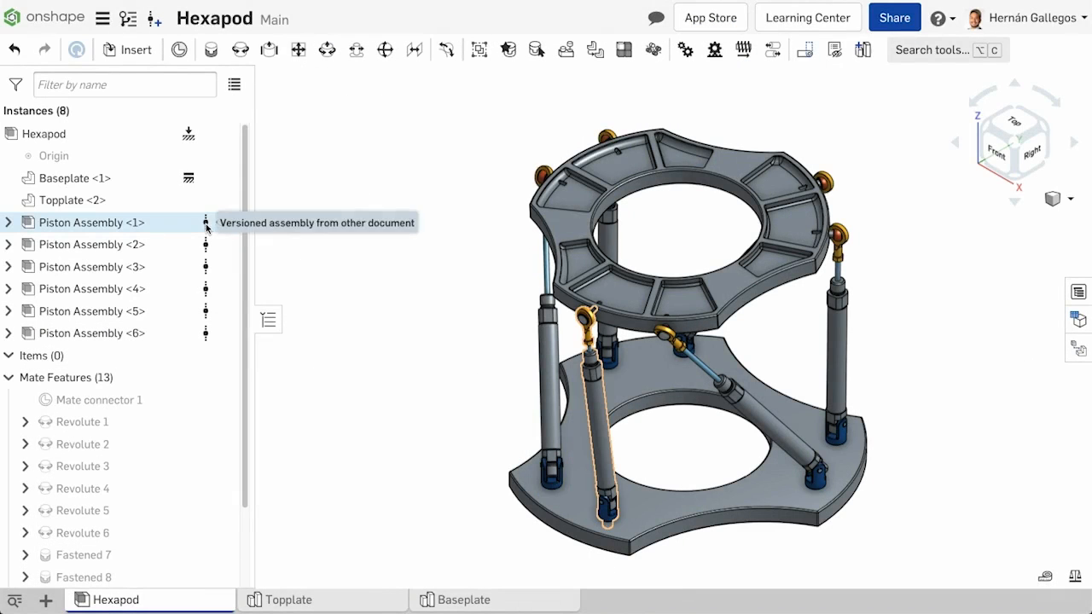
Bring up the context menu for Piston Assembly <1> in the Hexapod instance list.
right_click(92, 222)
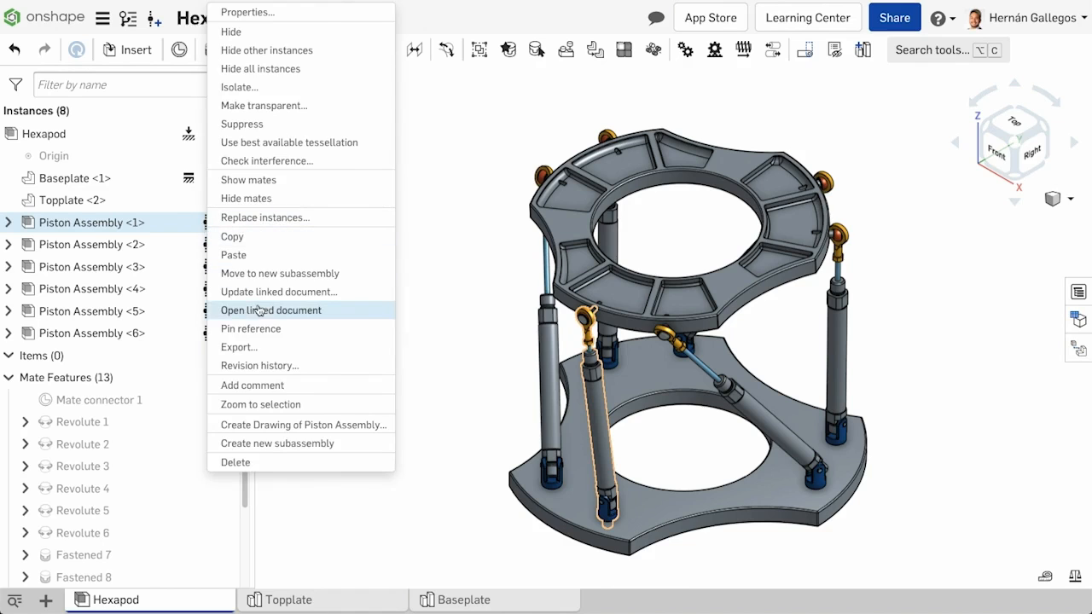
Open the linked Pneumatic Piston document and switch to its Part Studio.
left_click(271, 310)
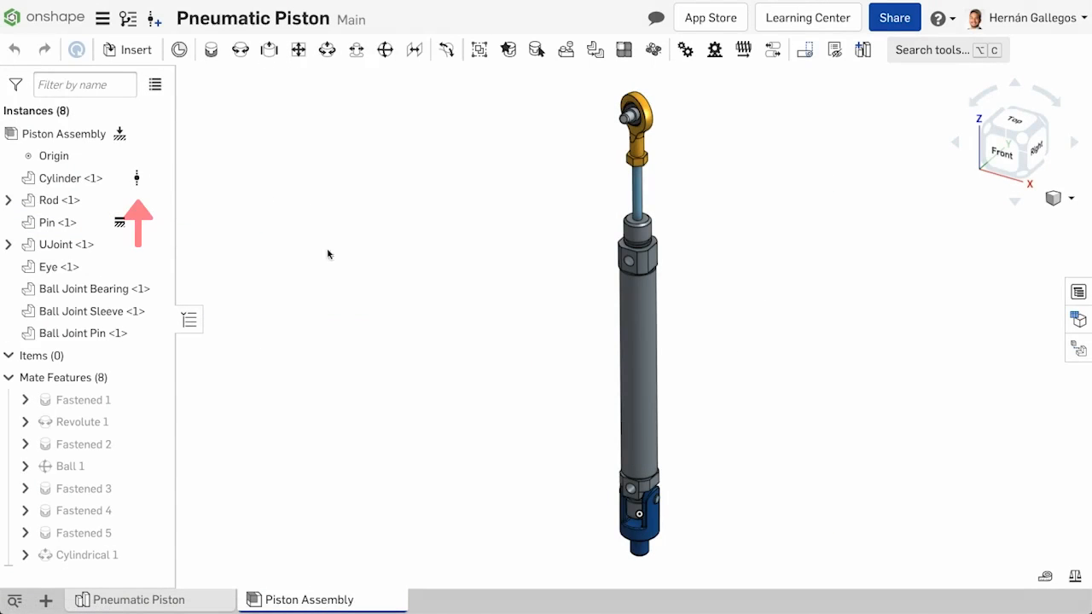
mouse_move(244, 303)
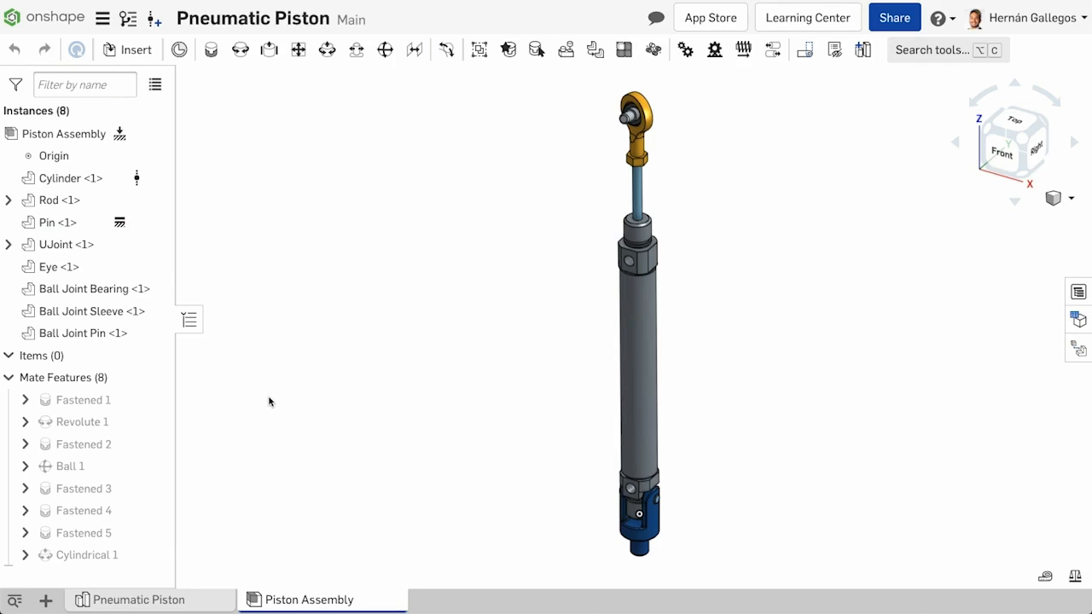
left_click(137, 599)
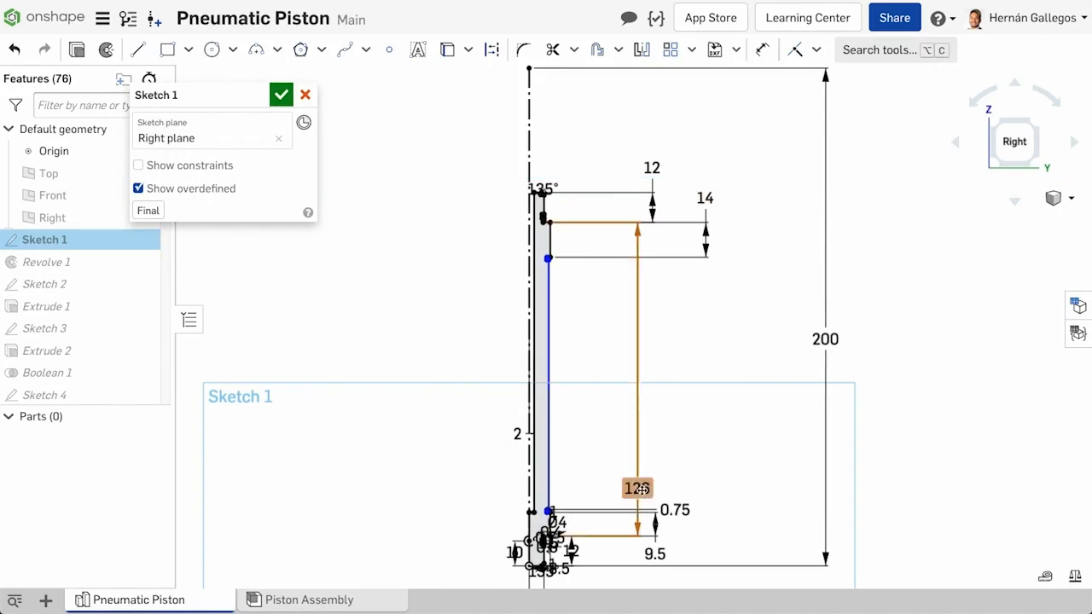
Finish Sketch 1 of the cylinder and create document version V2.
left_click(281, 94)
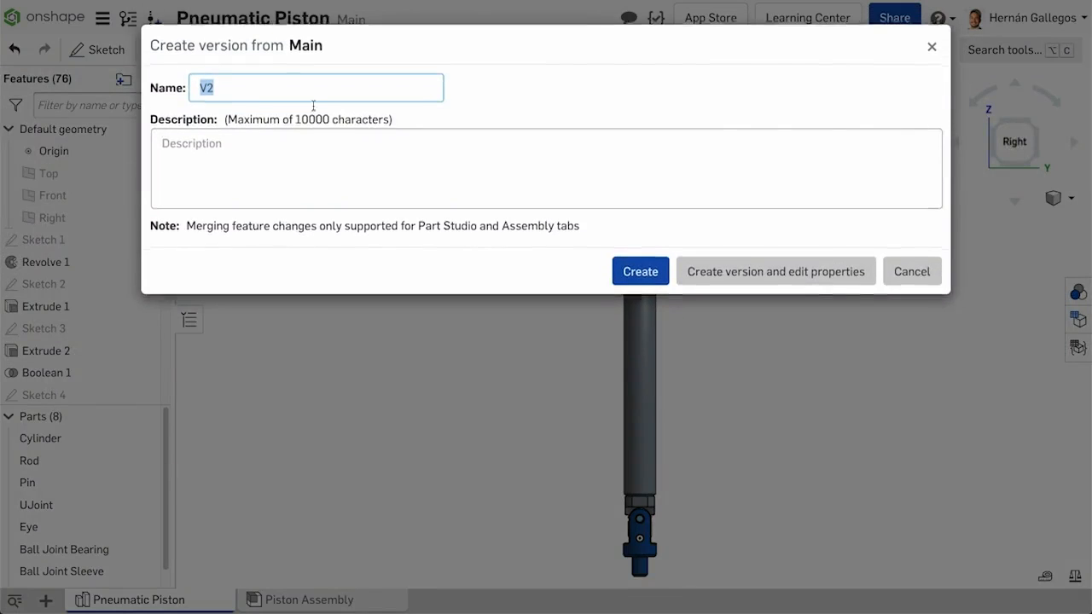
left_click(639, 270)
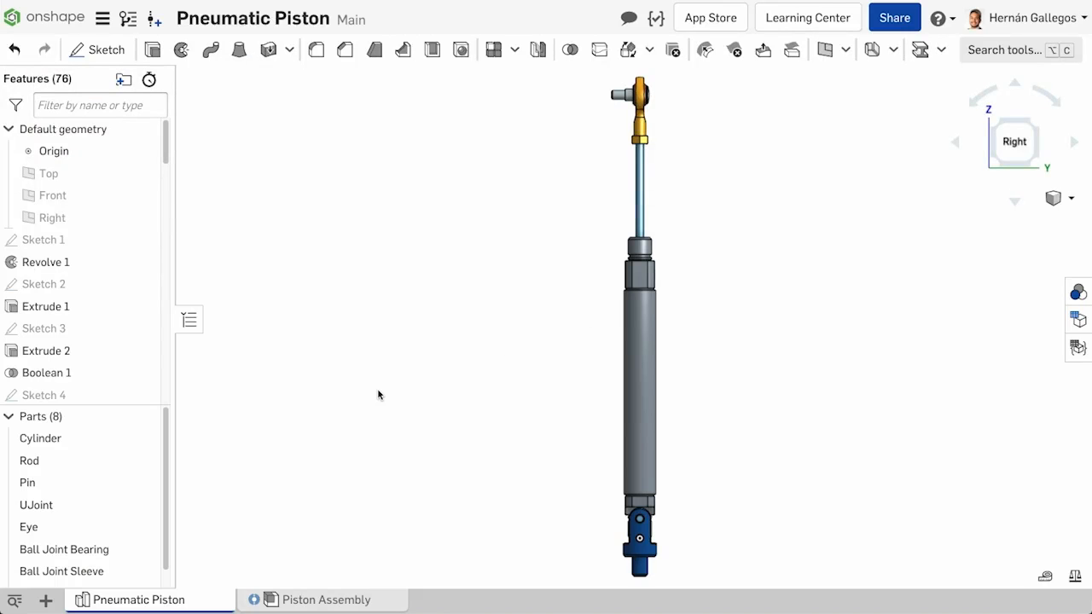
mouse_move(369, 396)
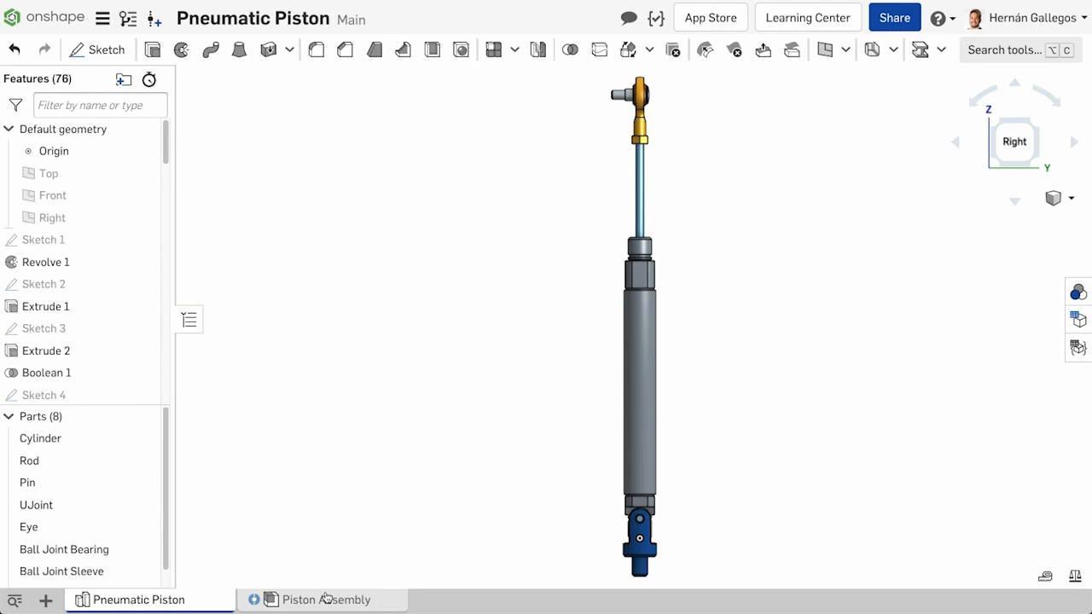
Check the Piston Assembly for an update flag, then return to the Hexapod document.
left_click(323, 600)
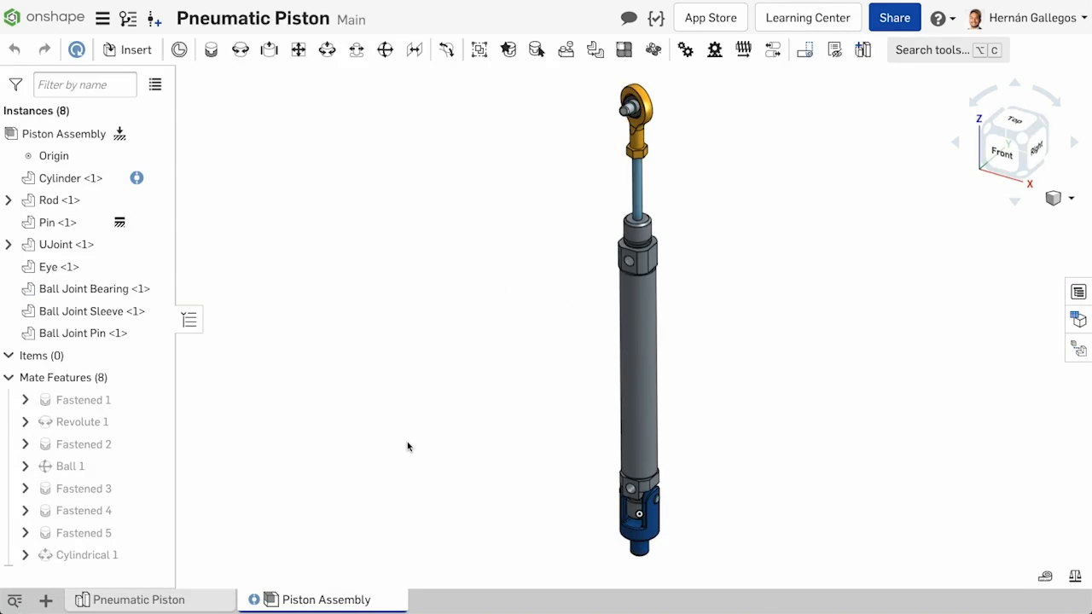
left_click(133, 600)
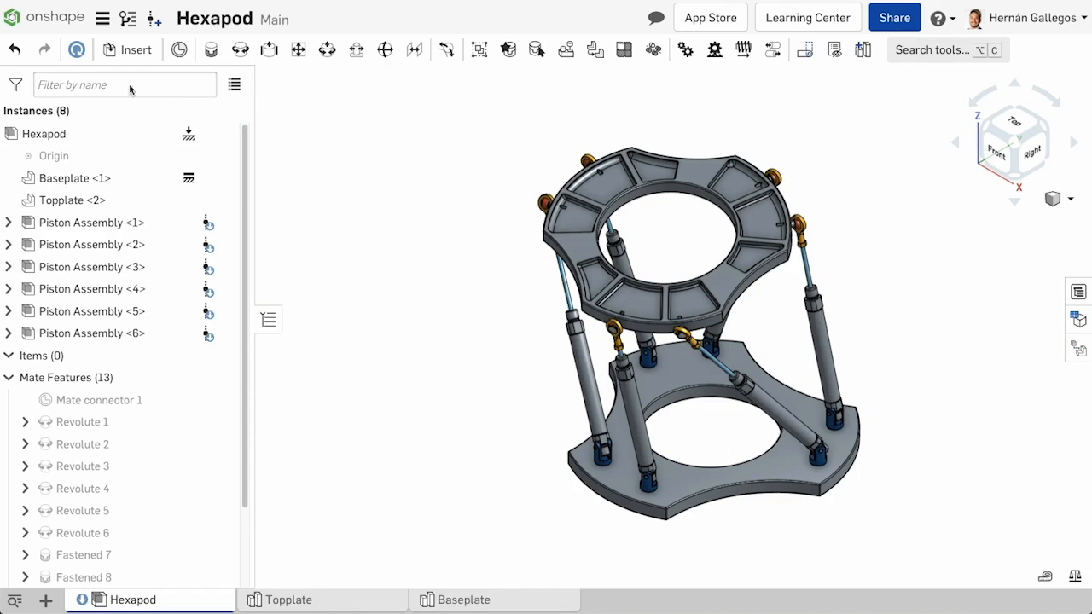
mouse_move(77, 49)
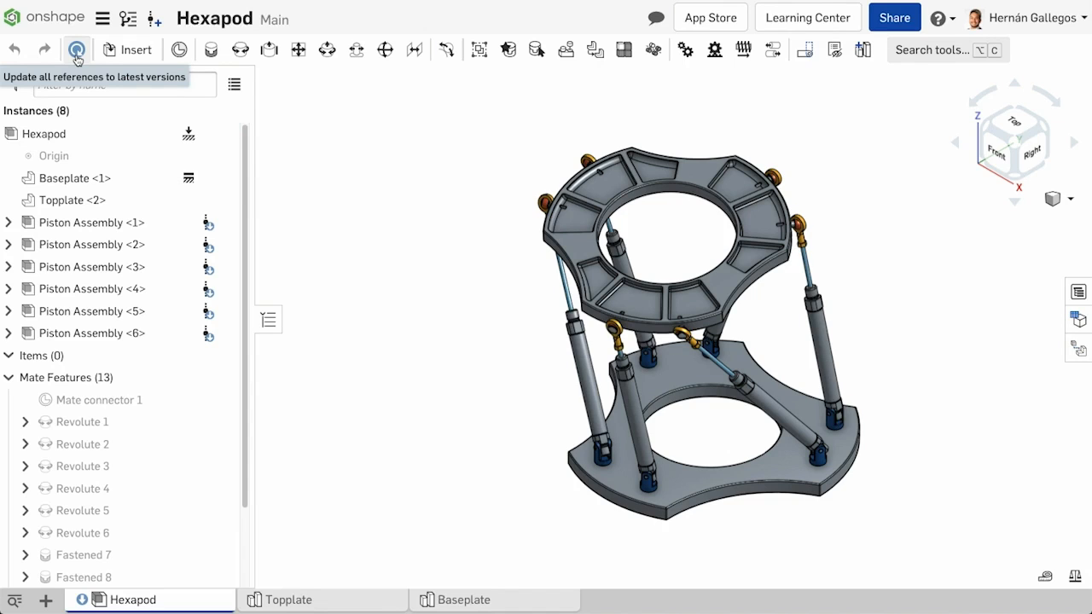
Update all Hexapod references, including nested piston ones, to latest versions via the Reference manager.
left_click(77, 49)
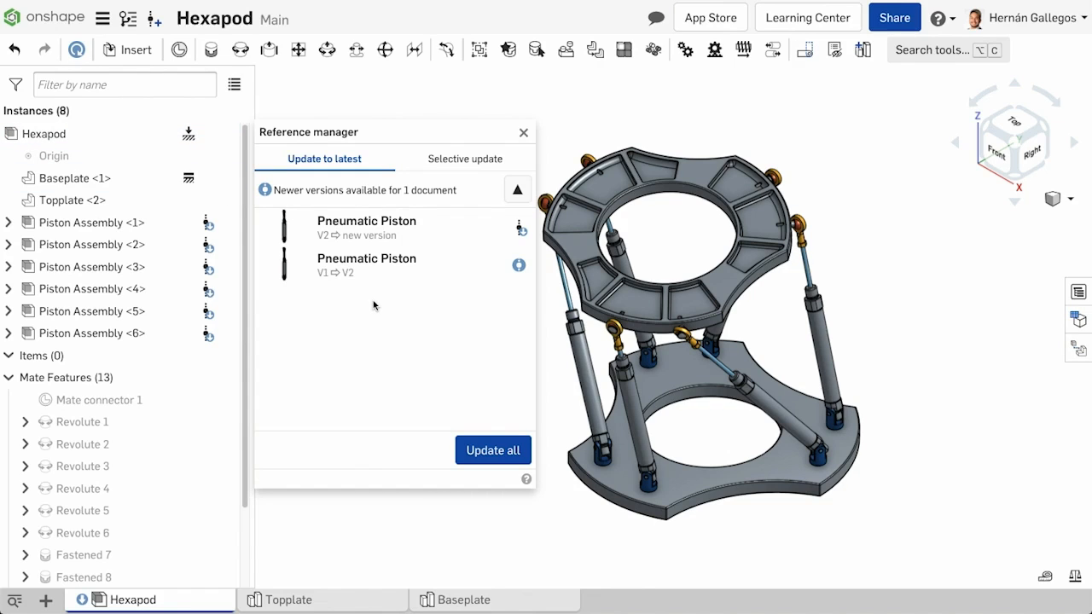
mouse_move(453, 442)
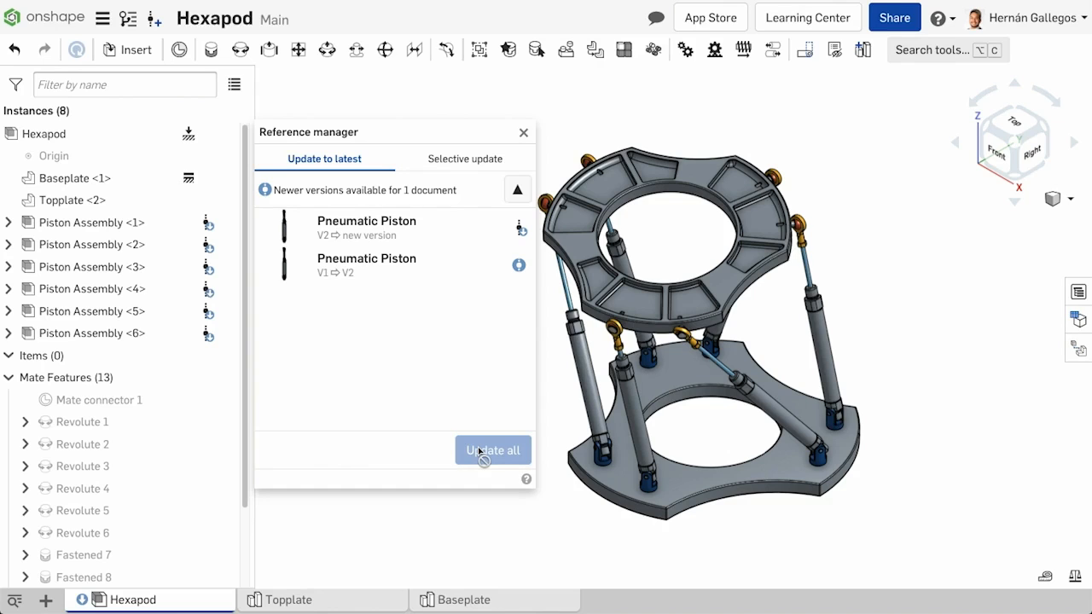
left_click(493, 451)
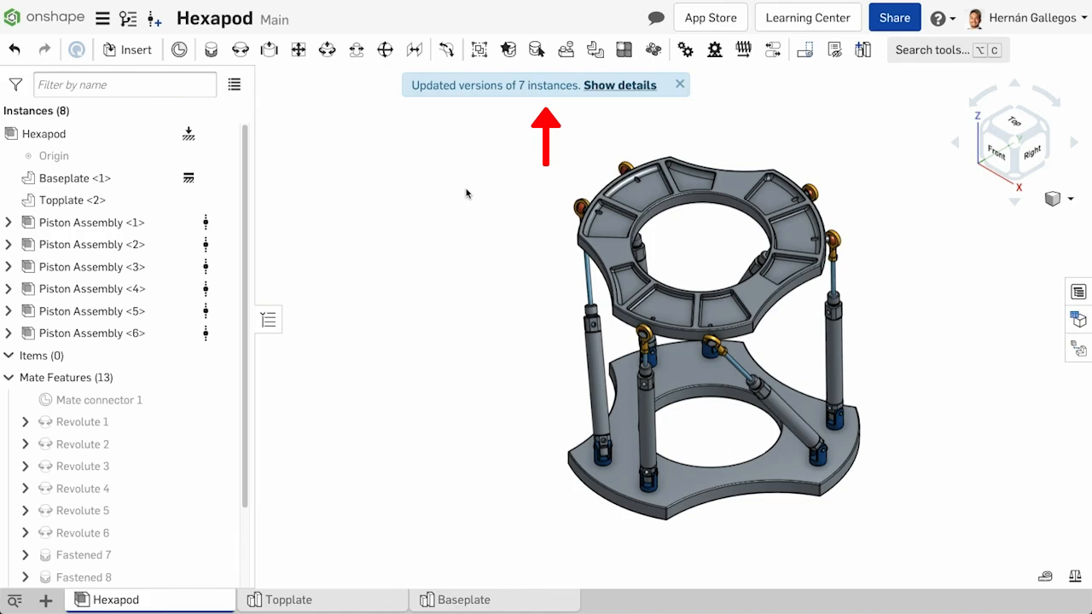
Close the 'Updated versions of 7 instances' notification banner.
left_click(680, 84)
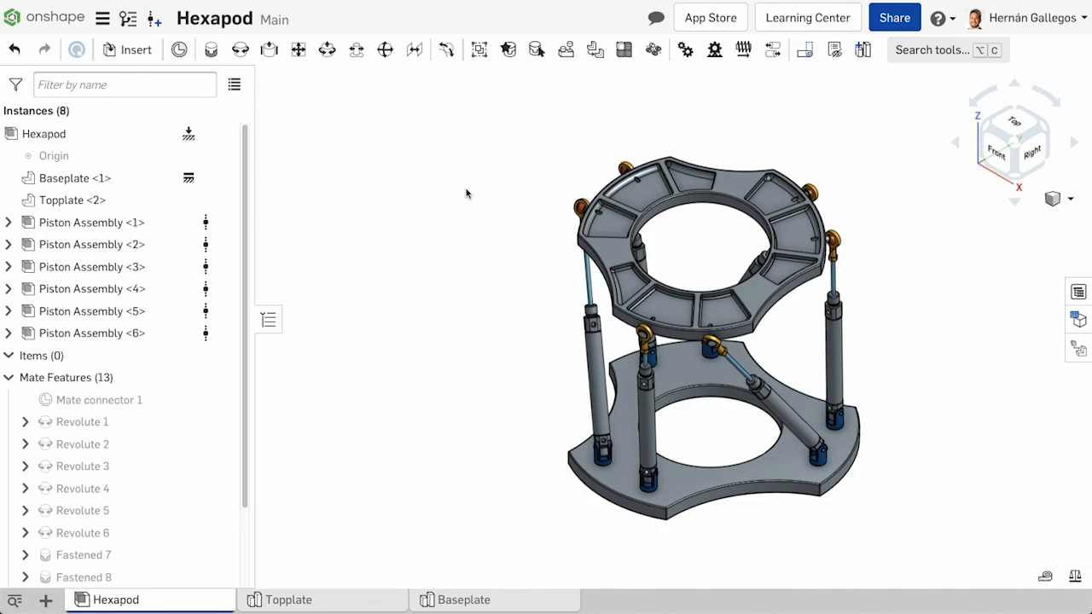
Review the Pneumatic Piston Assembly's version history showing V1 through V3, then close it.
left_click(309, 600)
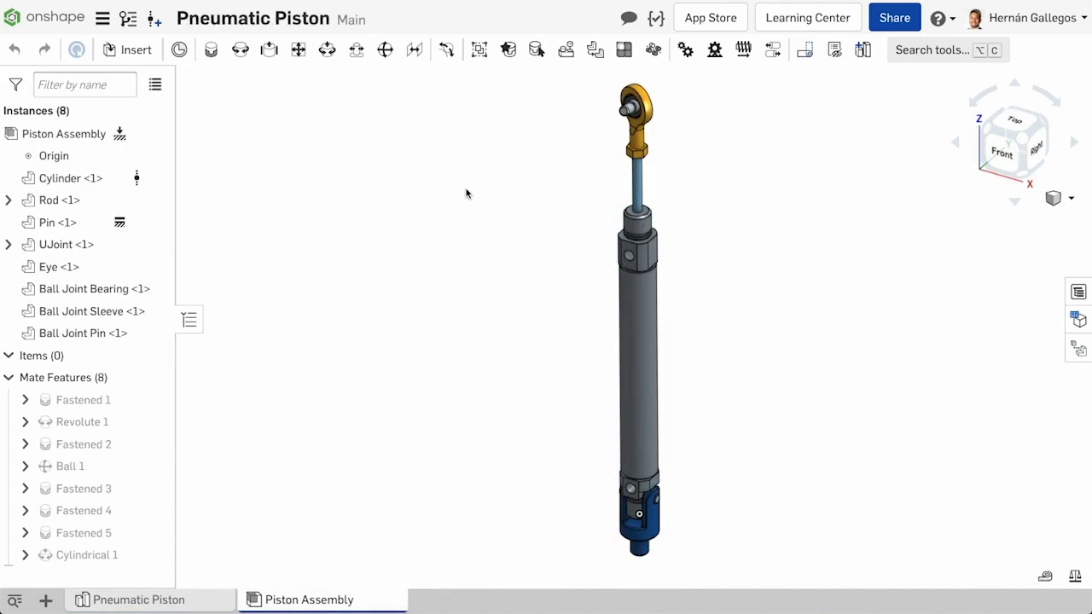
mouse_move(437, 186)
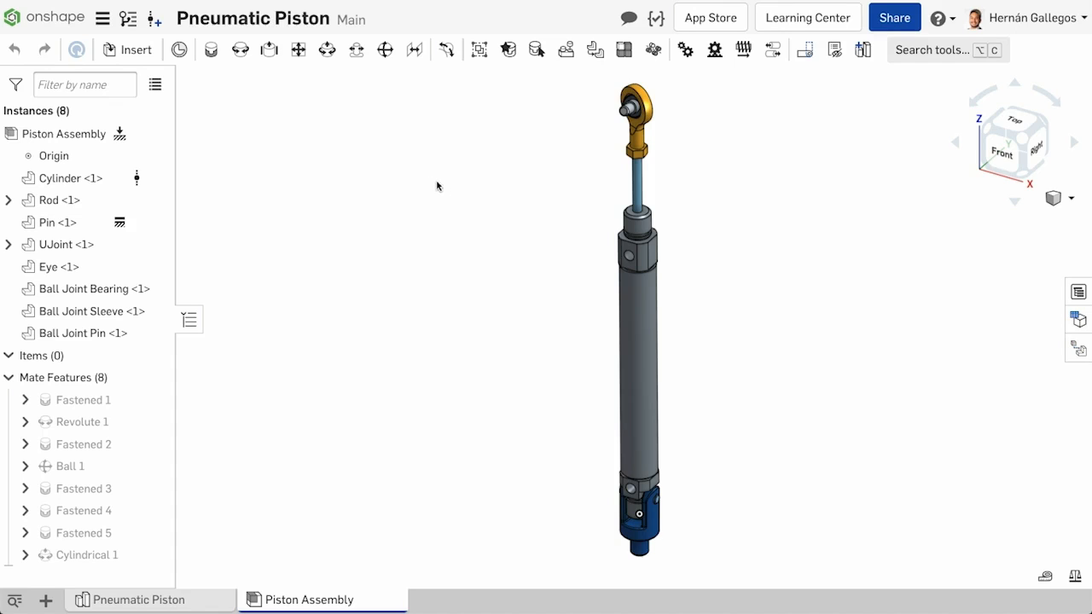
left_click(178, 49)
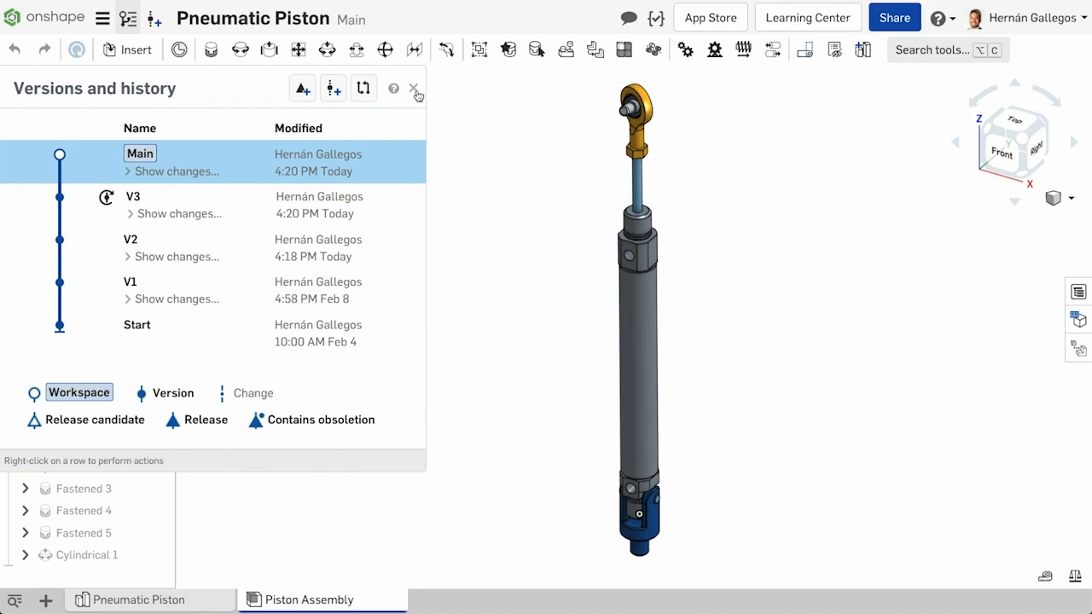
left_click(414, 88)
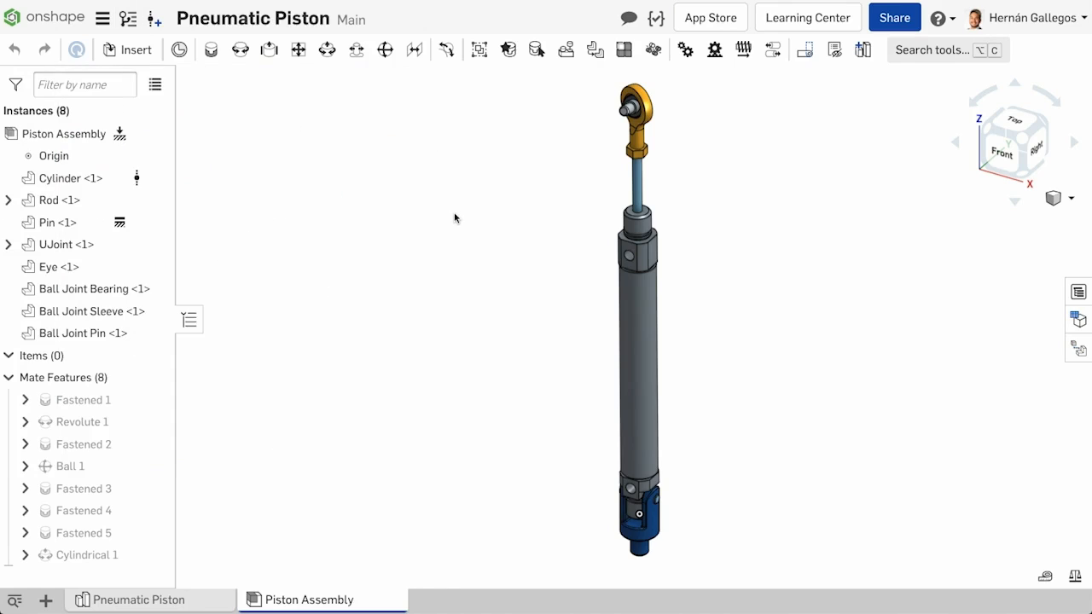